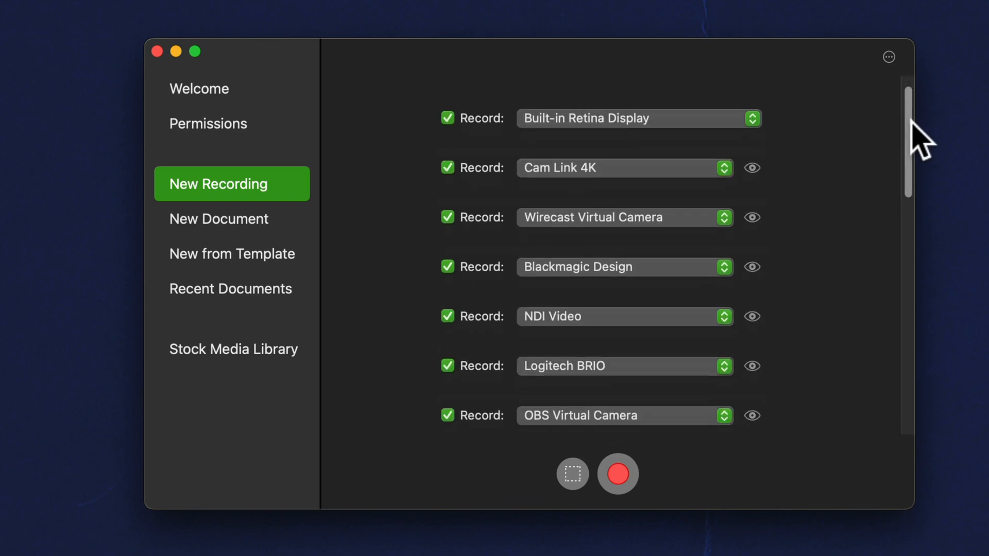
# Step: Bring up the ScreenFlow welcome window via File > New
pyautogui.scroll(-3)
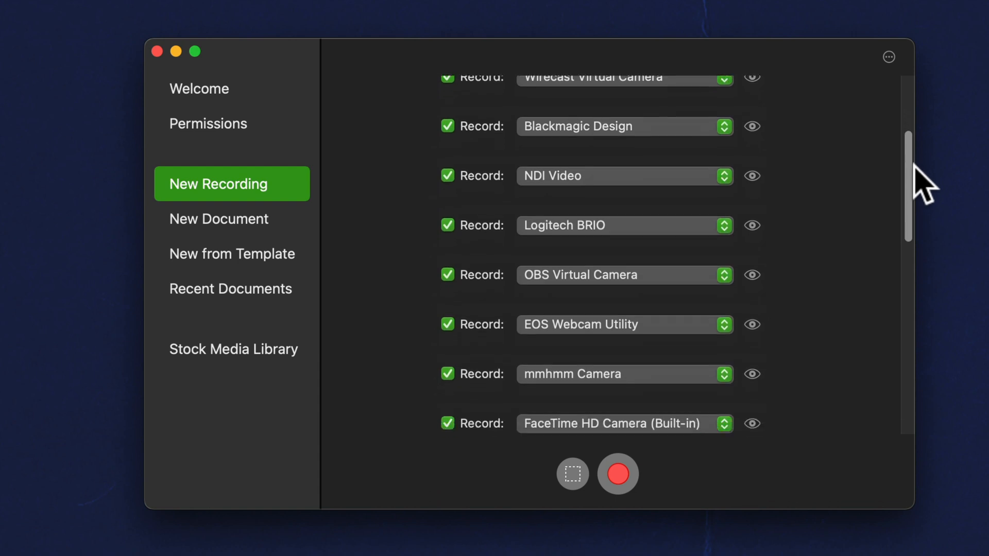
pyautogui.scroll(-3)
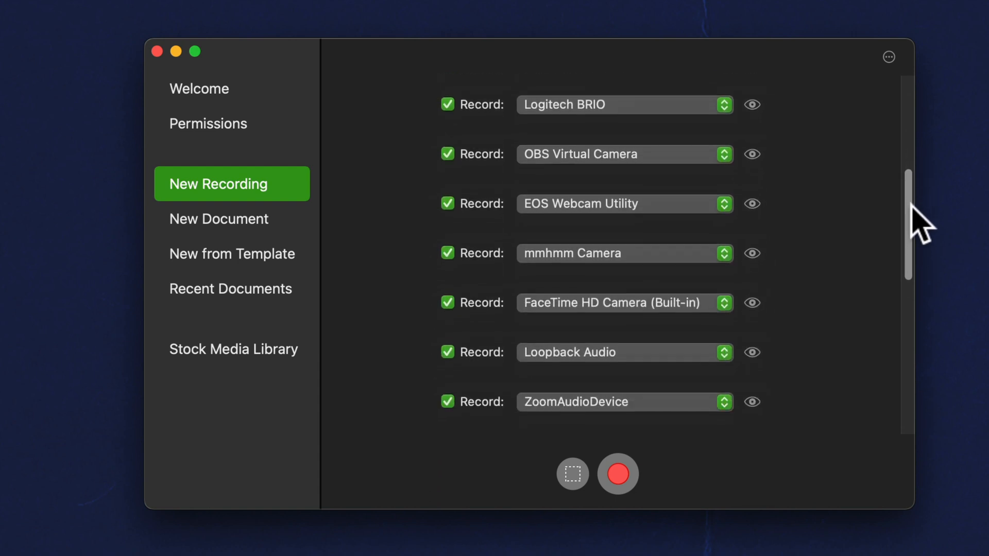
pyautogui.scroll(-3)
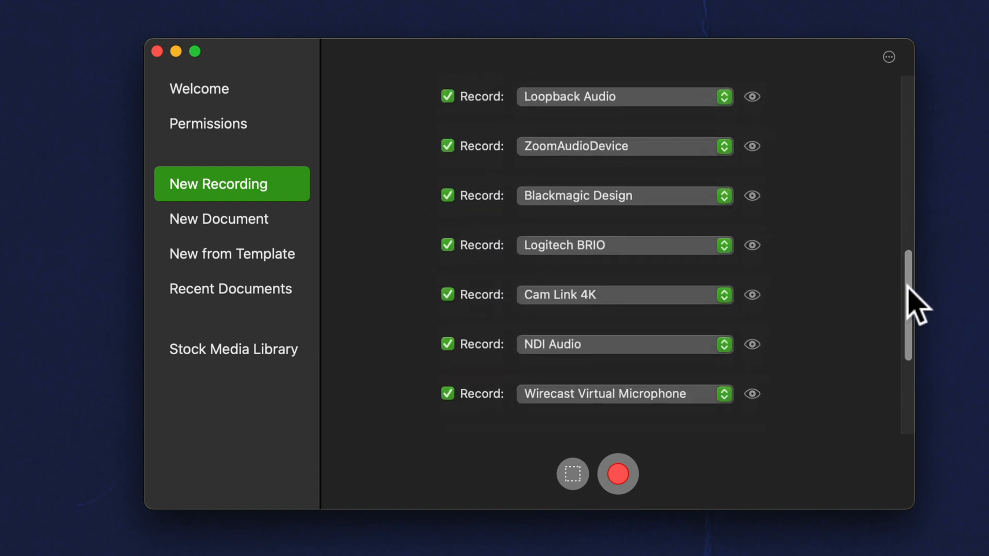
pyautogui.scroll(-3)
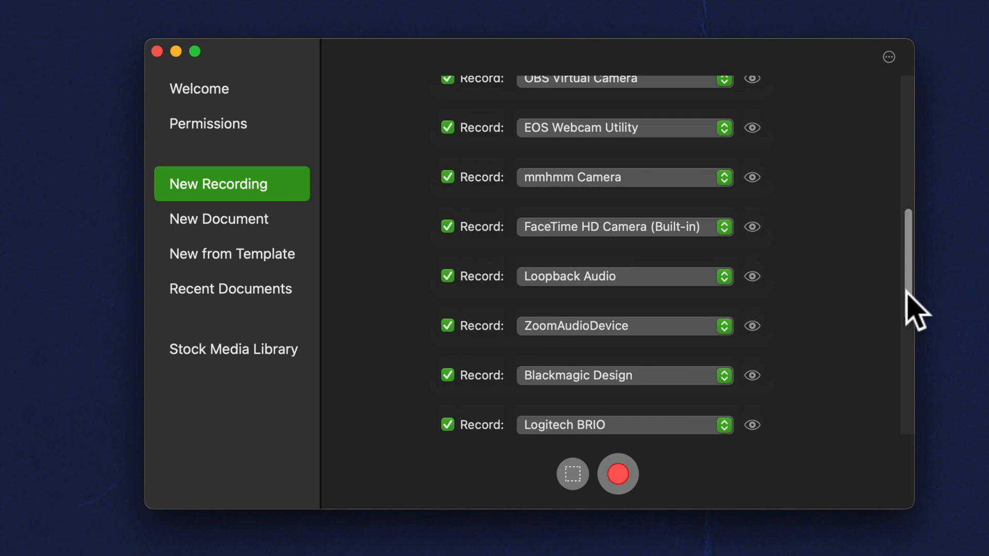
pyautogui.scroll(3)
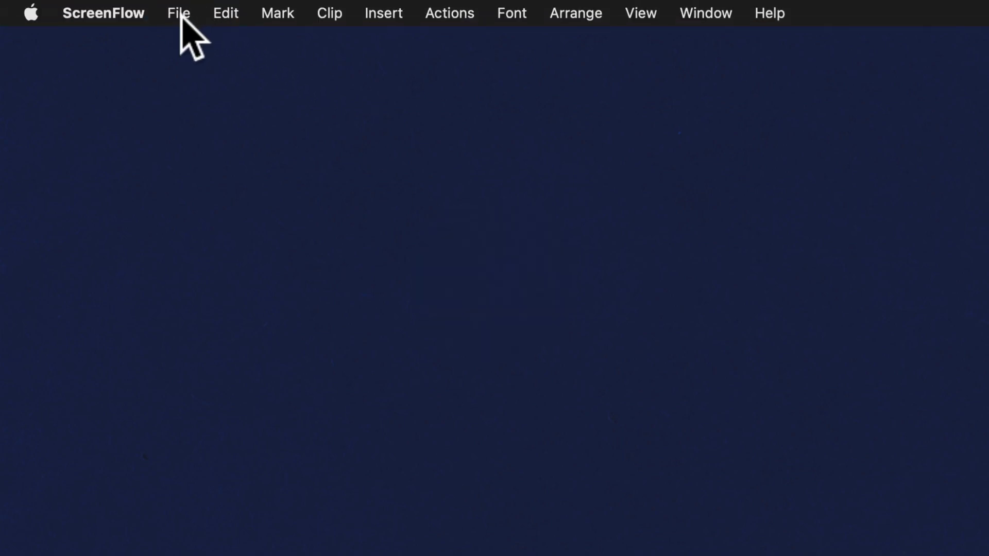
pyautogui.click(178, 13)
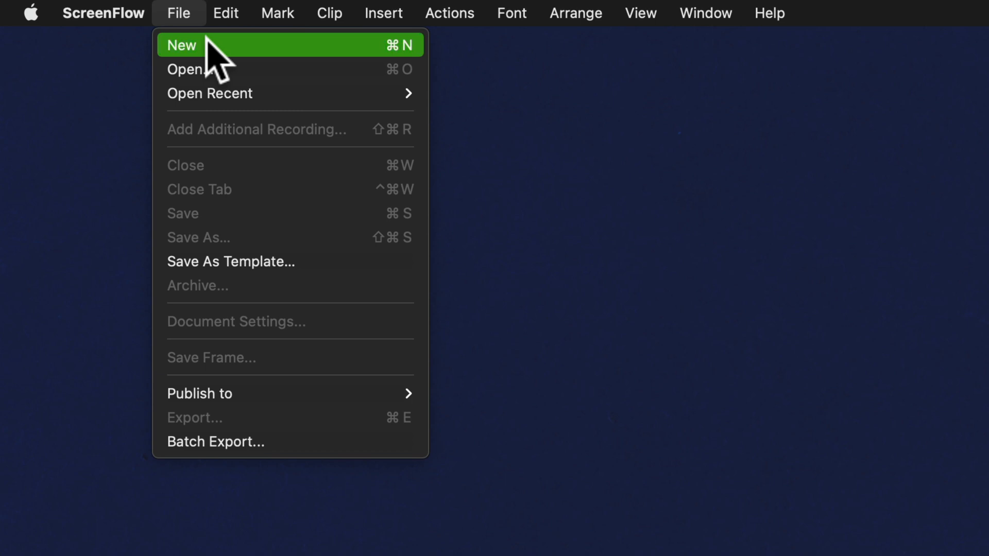
pyautogui.click(182, 44)
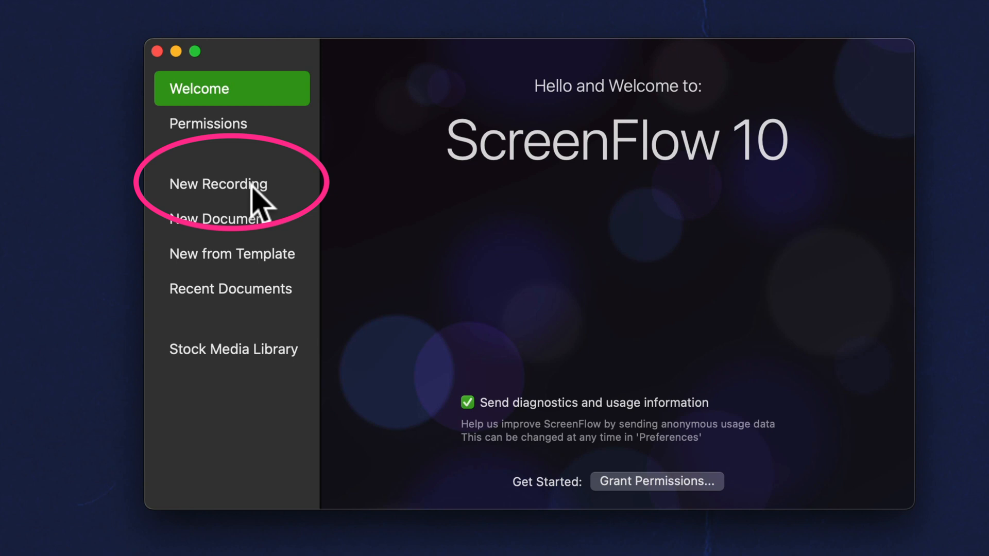
# Step: Add the Built-in Retina Display as the first recording source in New Recording
pyautogui.click(218, 184)
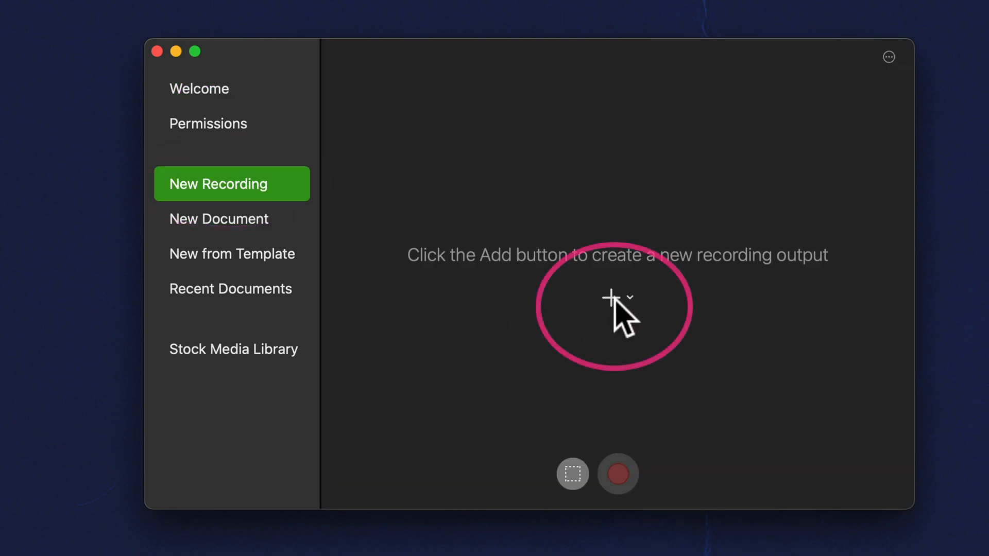
pyautogui.click(611, 296)
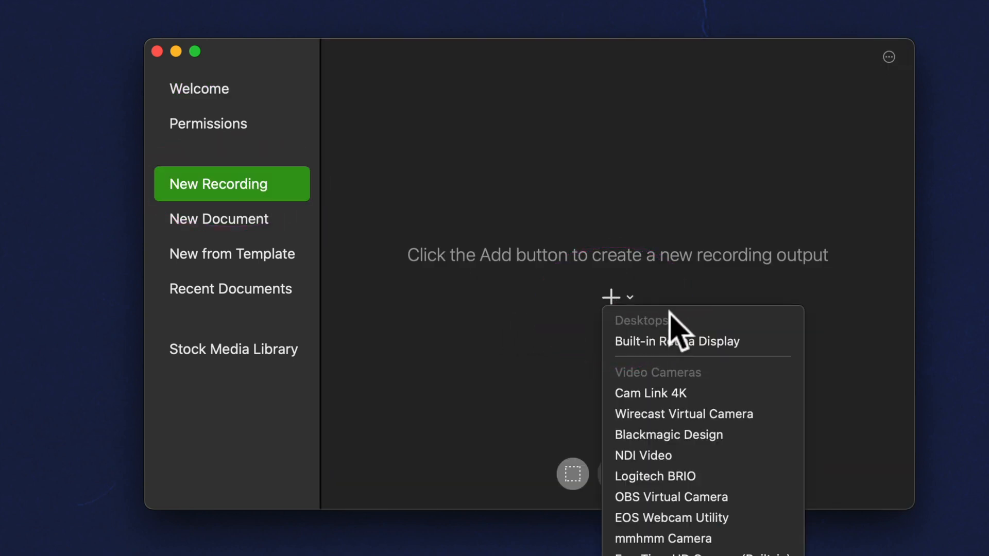
pyautogui.moveTo(704, 347)
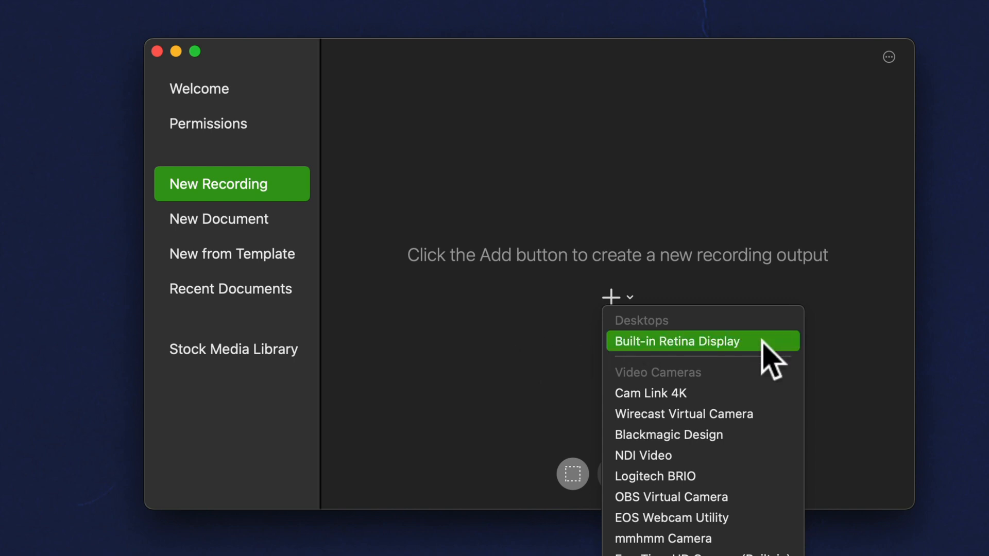
pyautogui.click(676, 340)
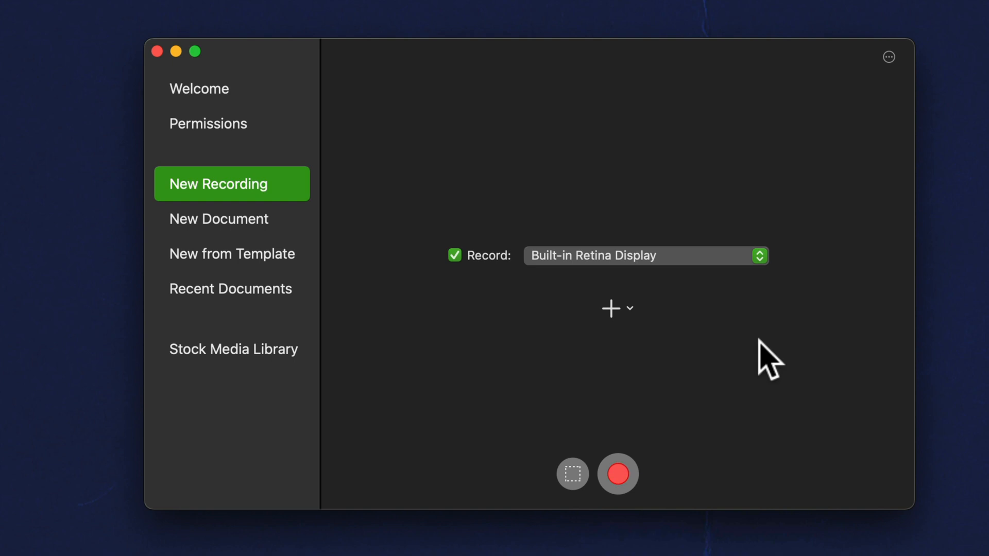
pyautogui.moveTo(622, 328)
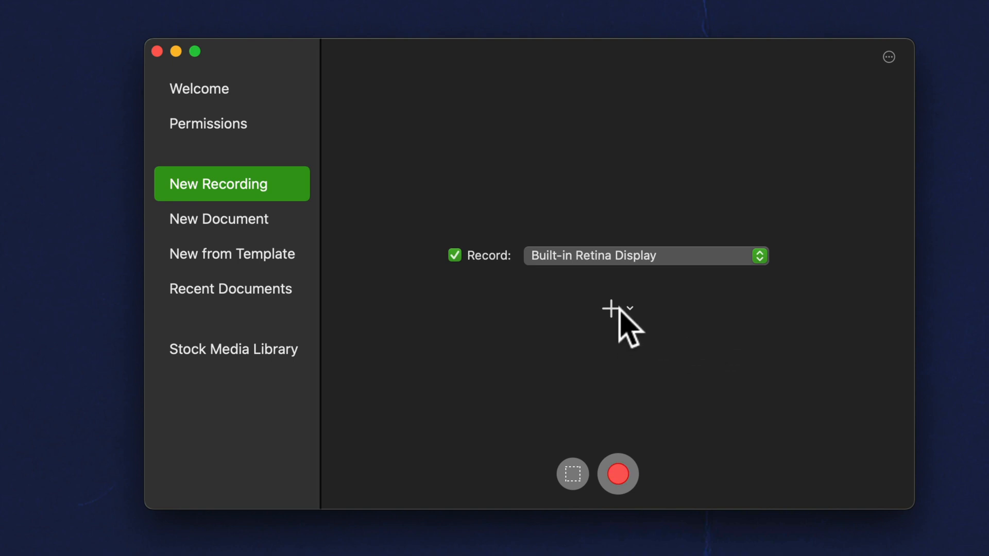
pyautogui.click(610, 308)
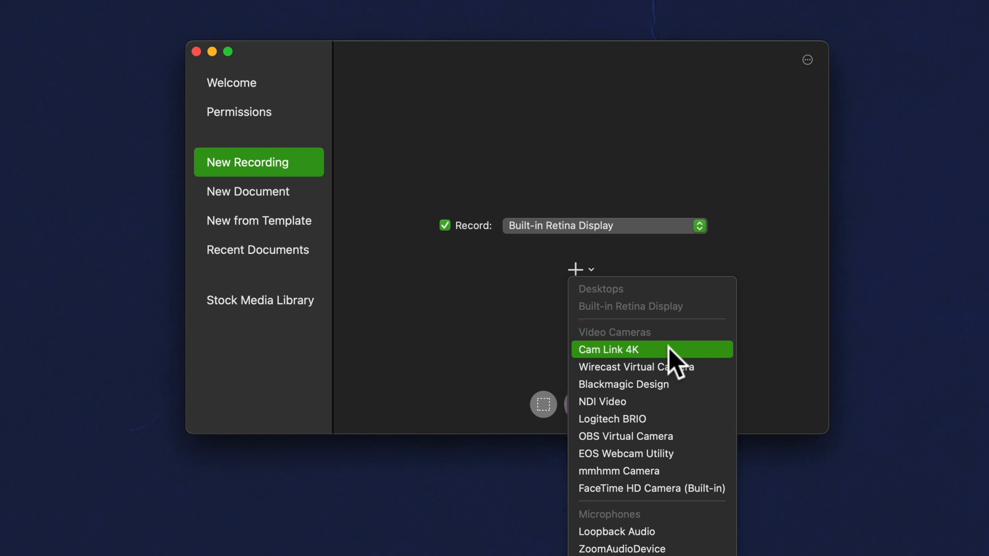
pyautogui.moveTo(653, 419)
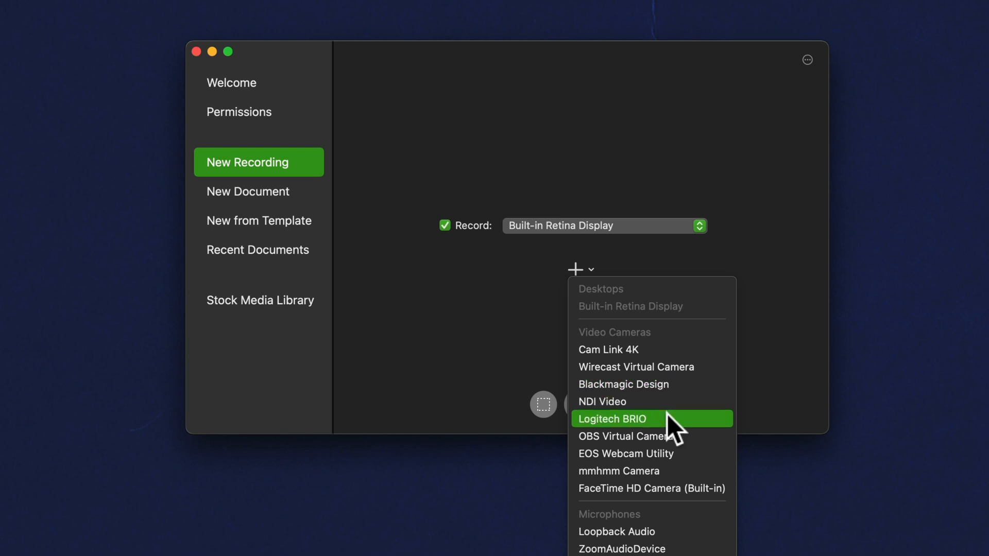
# Step: Add the Logitech BRIO camera as a second source and hide its preview
pyautogui.click(610, 419)
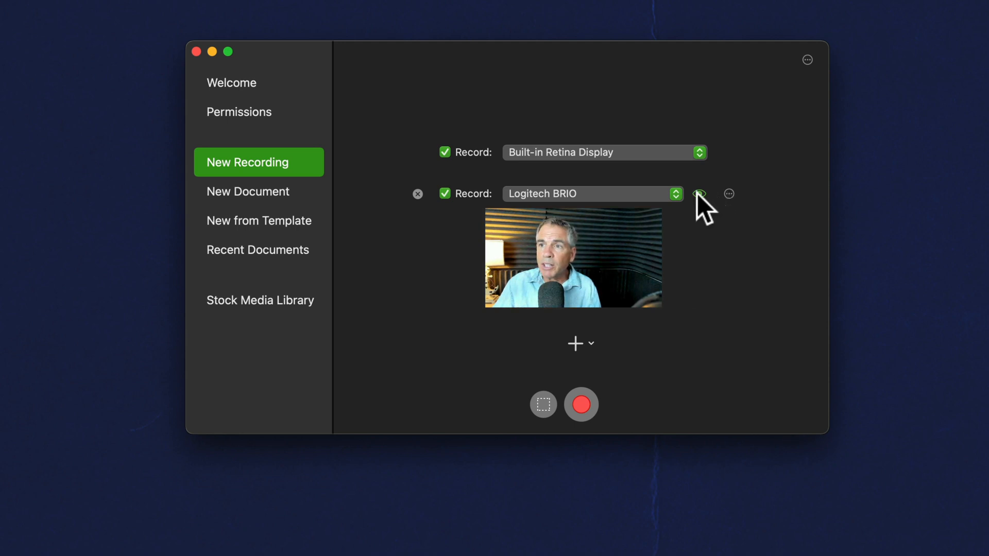
pyautogui.click(699, 193)
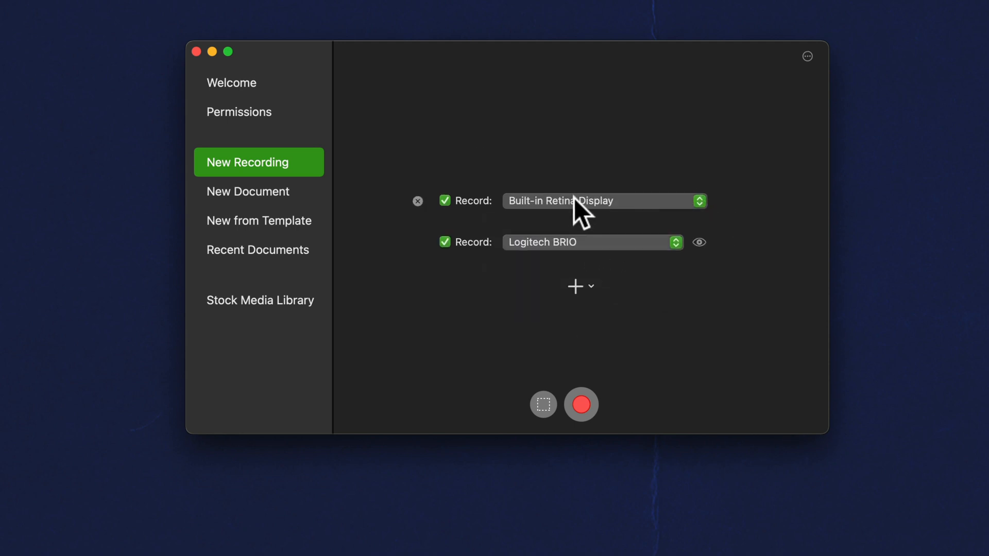
# Step: Add the Blackmagic Design camera as a third source and preview its feed
pyautogui.click(575, 286)
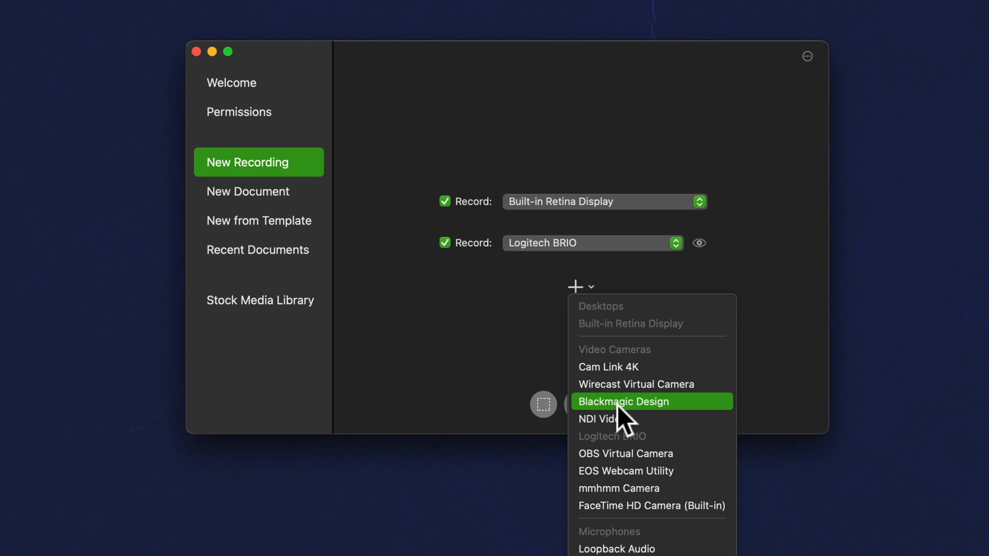
pyautogui.click(624, 402)
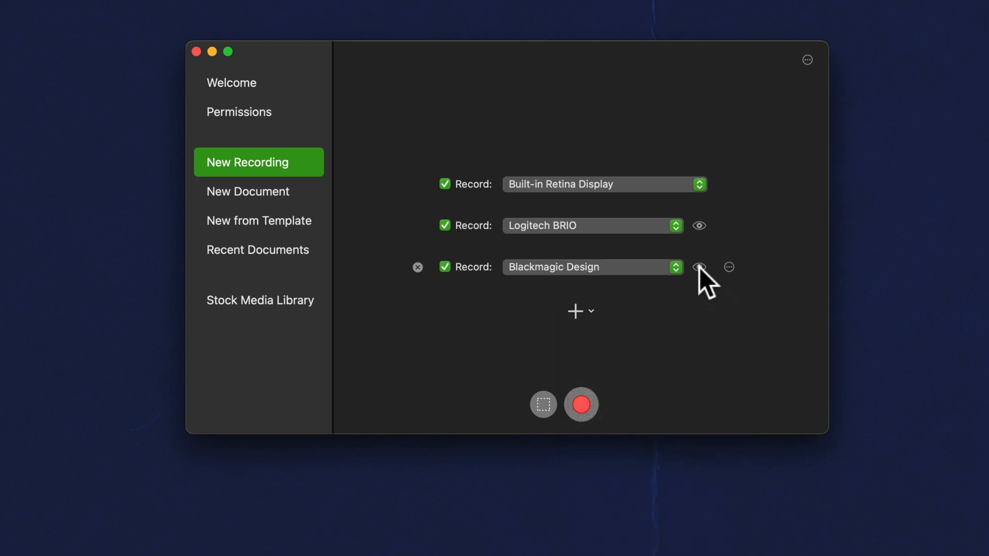
pyautogui.click(698, 267)
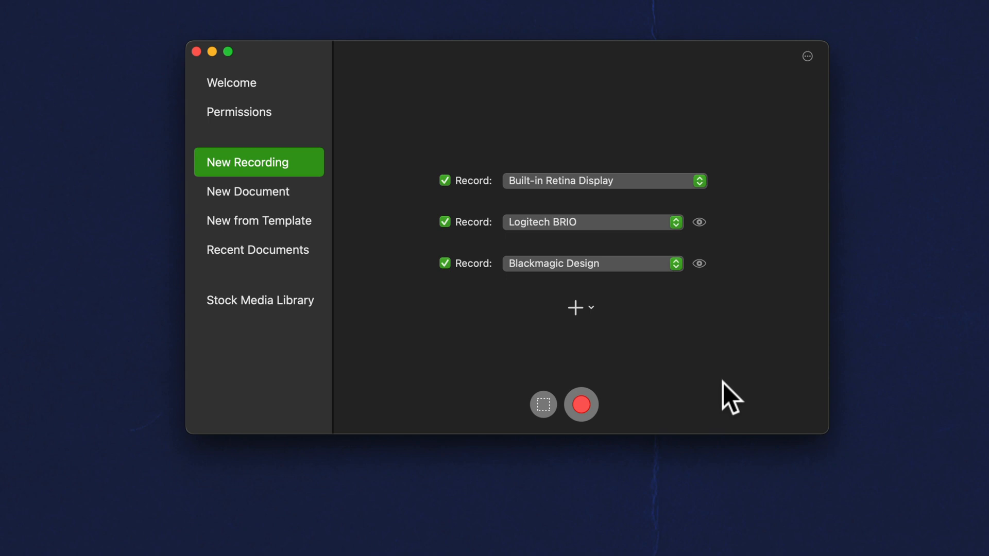
# Step: List the available sources to add the Scarlett 4i4 USB microphone
pyautogui.click(574, 308)
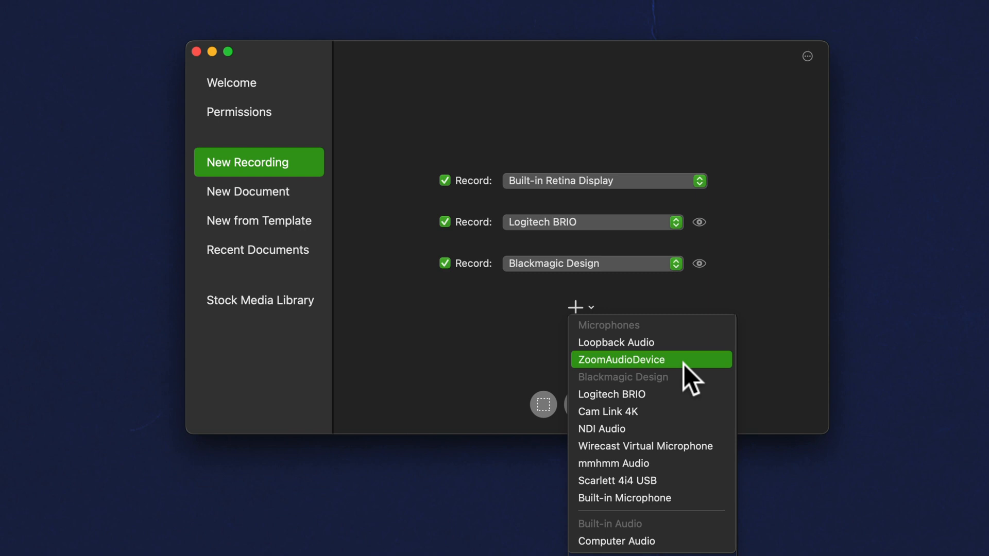
pyautogui.moveTo(650, 480)
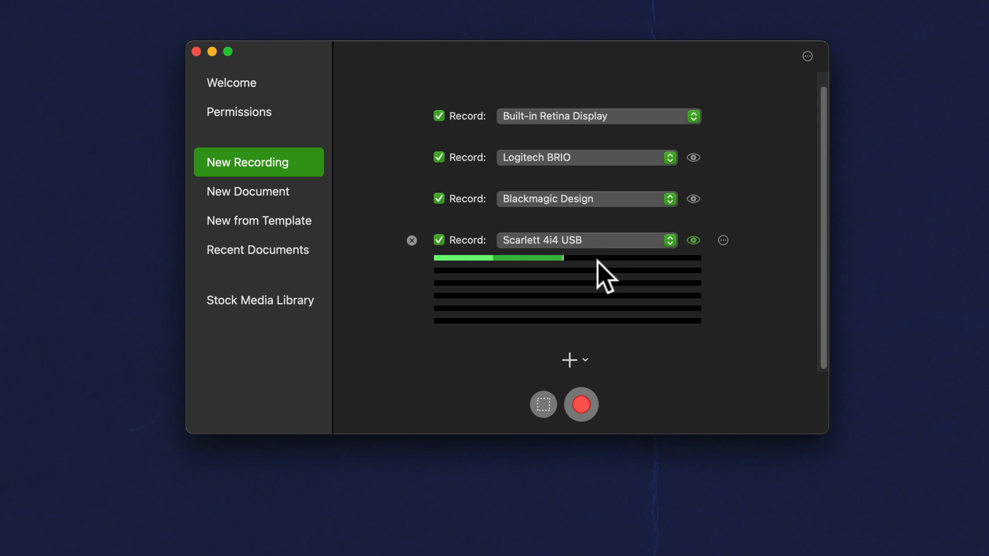
pyautogui.moveTo(693, 240)
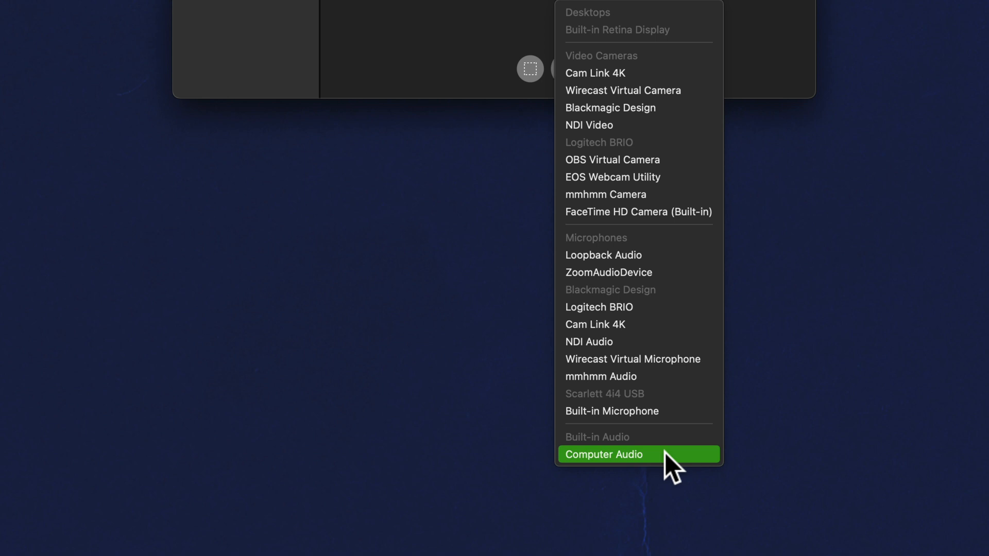
# Step: Add Computer Audio as a fifth recording source
pyautogui.click(603, 454)
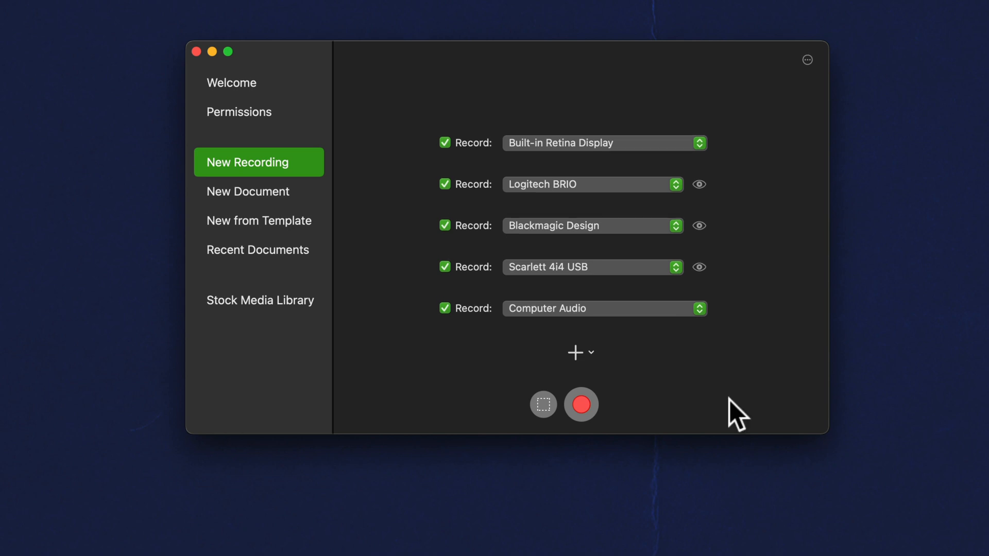
pyautogui.click(574, 353)
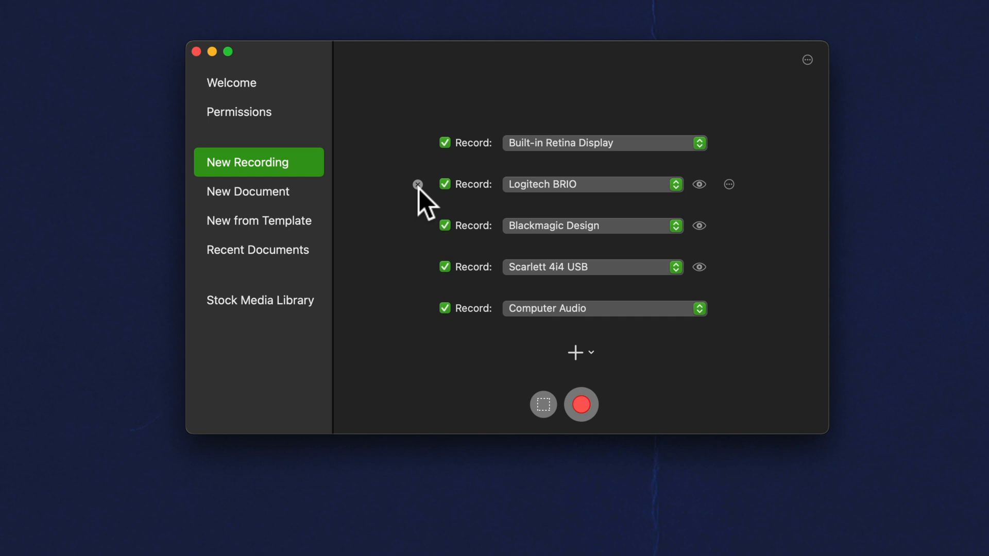
# Step: Review the Logitech BRIO row and scroll through the enabled source list
pyautogui.click(417, 184)
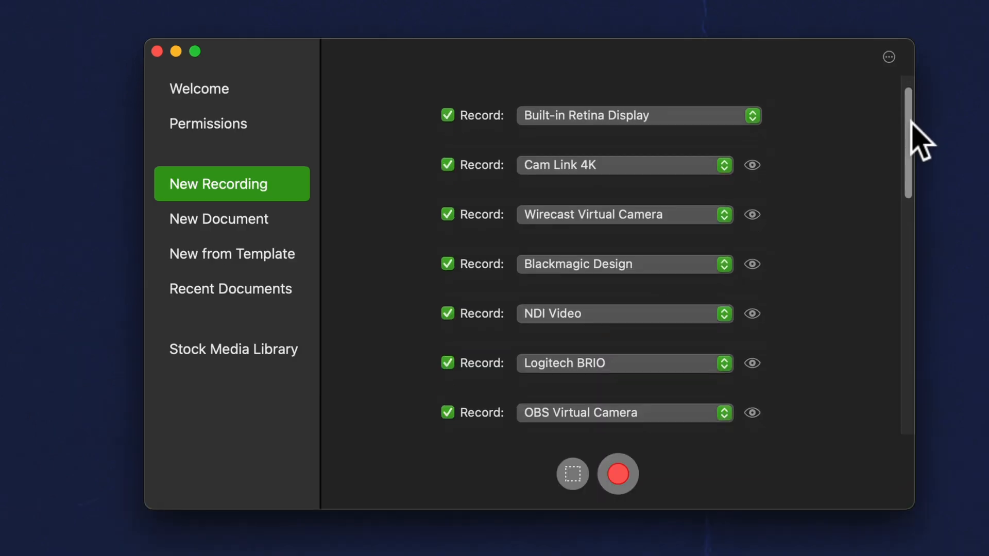
pyautogui.scroll(-3)
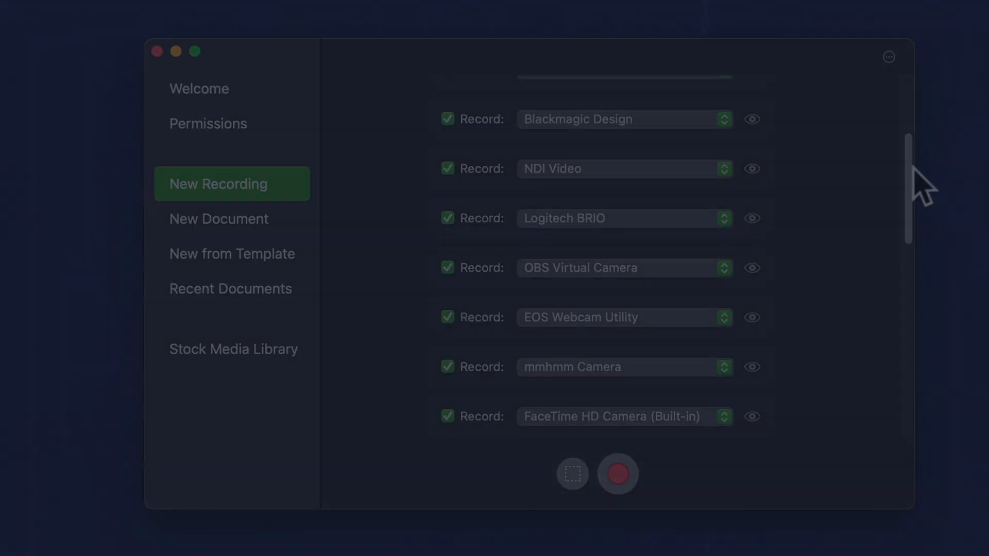